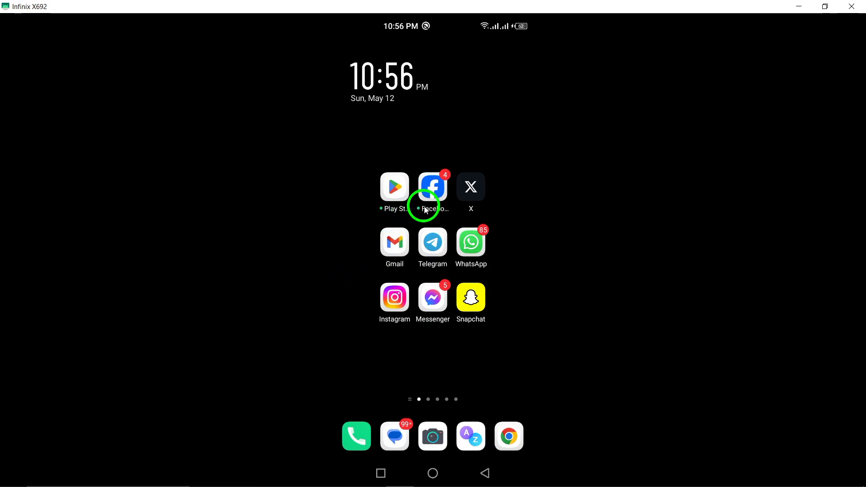
mouse_move(433, 298)
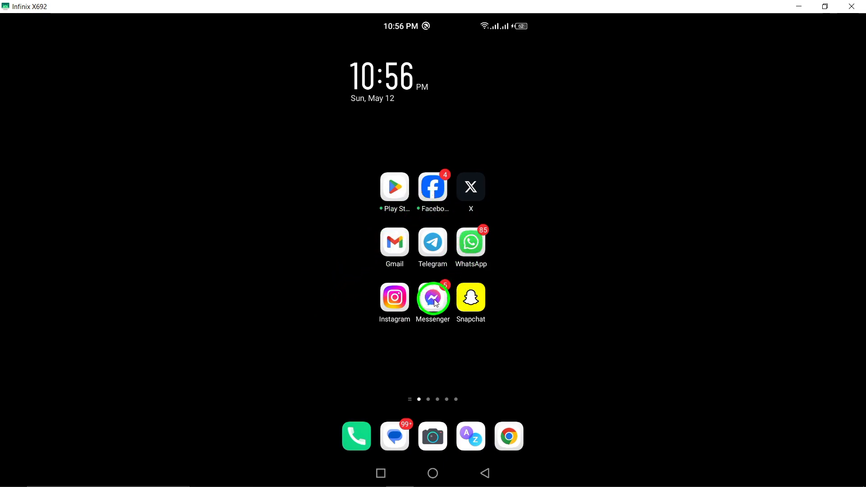
Launch Messenger from the home screen and reveal its side menu.
left_click(432, 298)
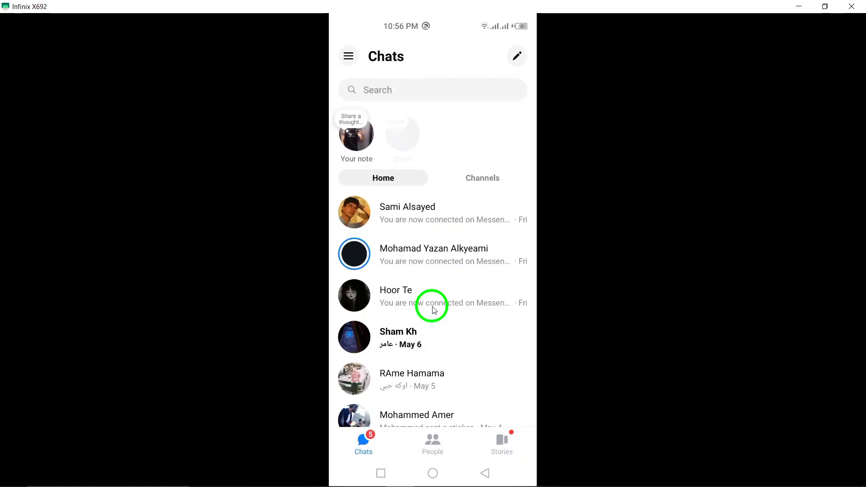
left_click(348, 56)
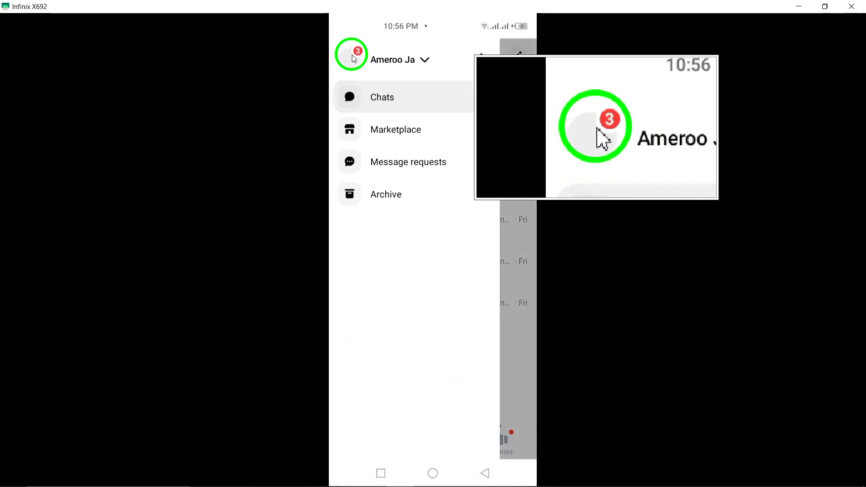
From Switch account, choose Add account and then Create New Account.
left_click(425, 59)
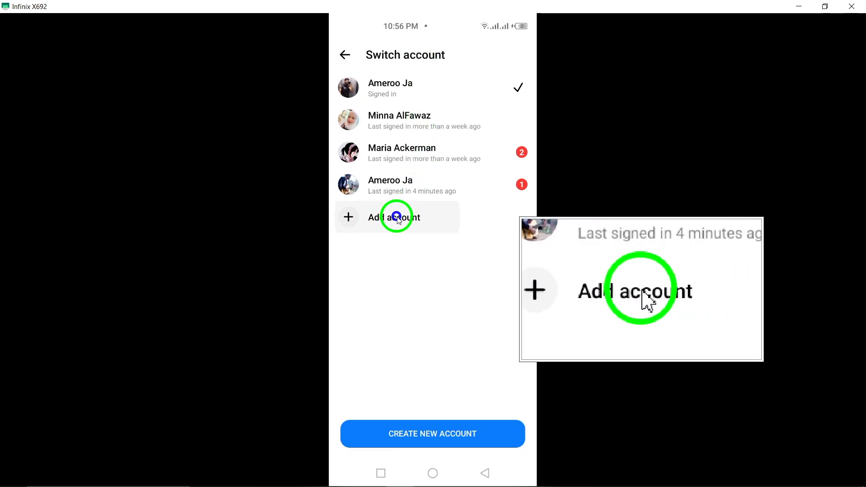
left_click(394, 217)
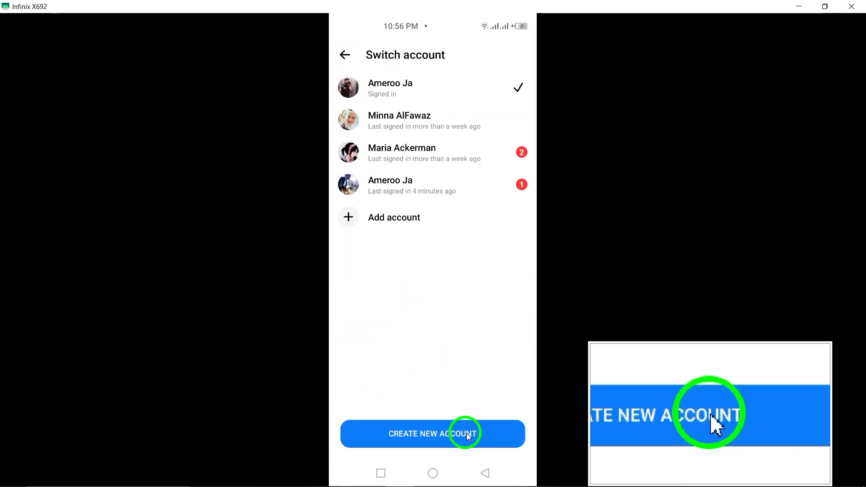
left_click(432, 433)
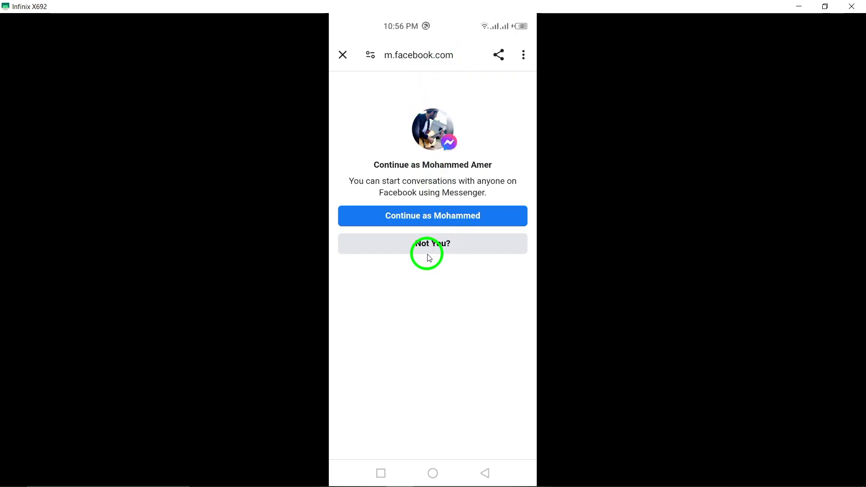
Decline continuing as the remembered account via 'Not You?' on m.facebook.com.
left_click(433, 244)
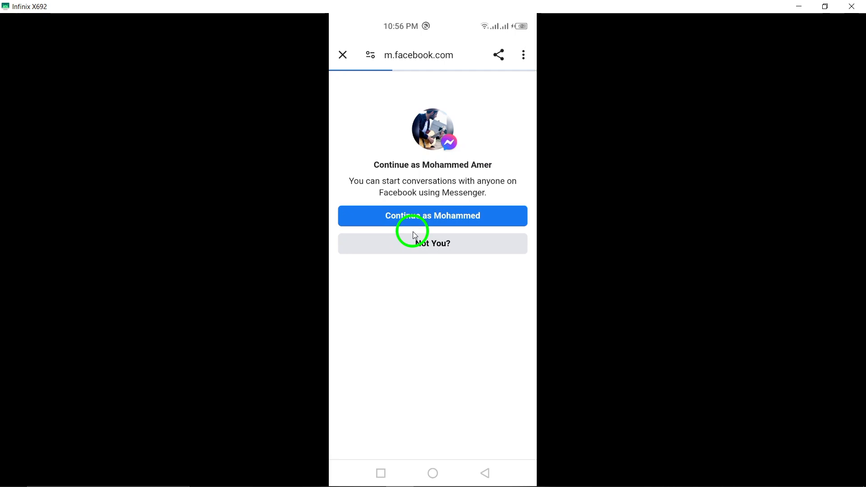
Reach the Join Facebook 'What's your name?' form and dismiss the screenshot preview.
left_click(433, 243)
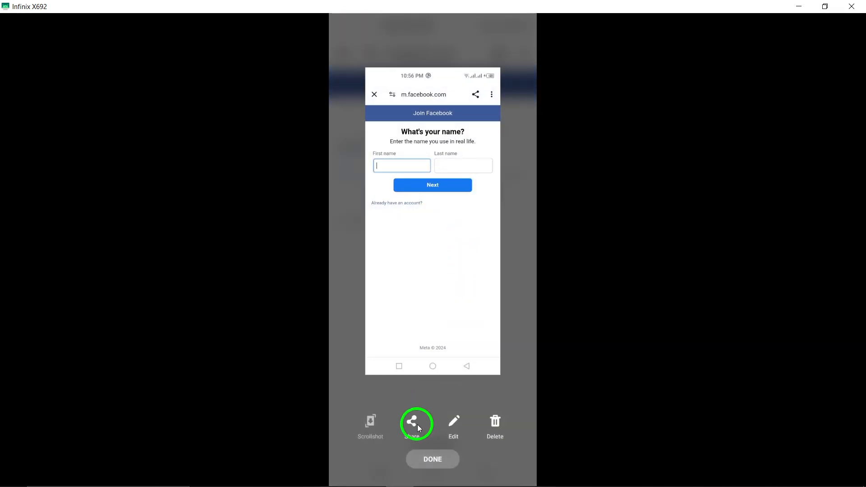
left_click(411, 421)
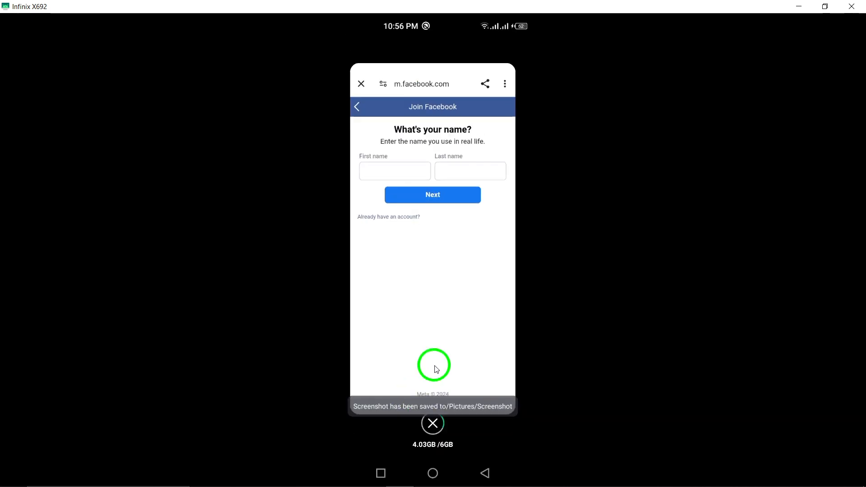